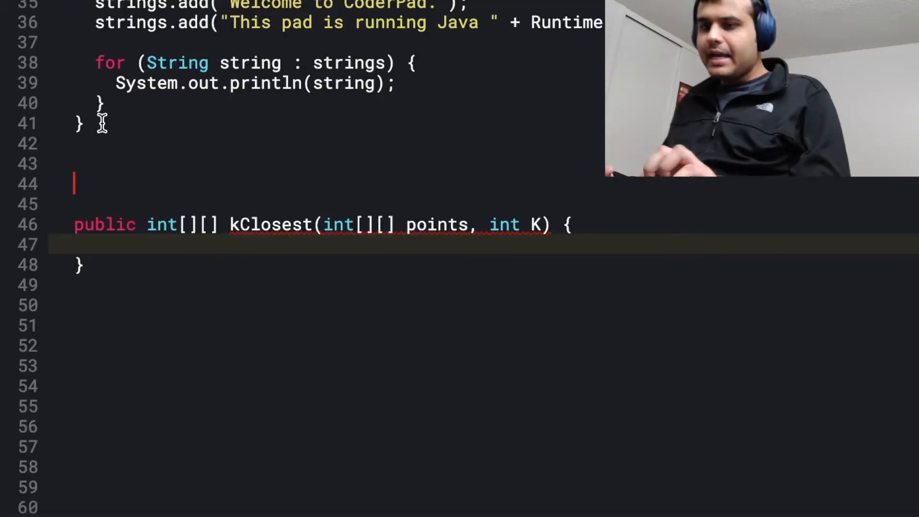
Declare static class Point implements Comparable<Point> with an int x field.
type("tsat")
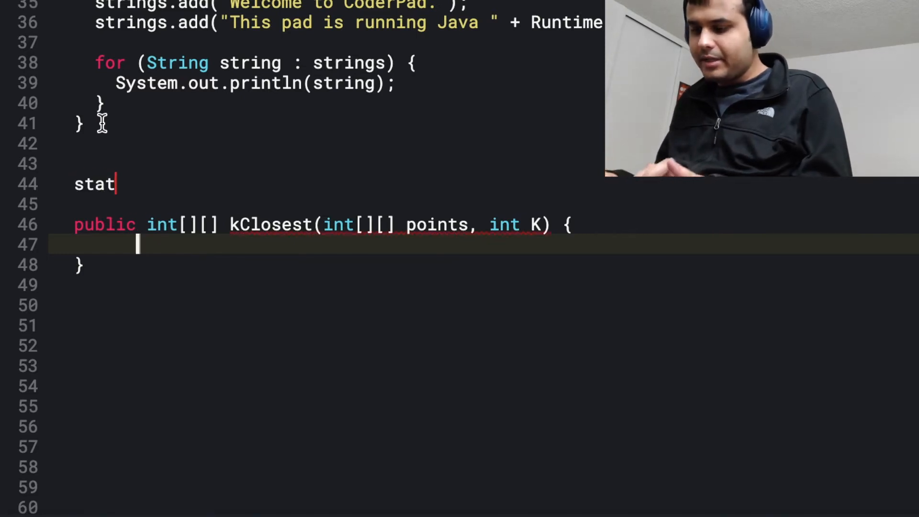
type("ic class Point implements Compa")
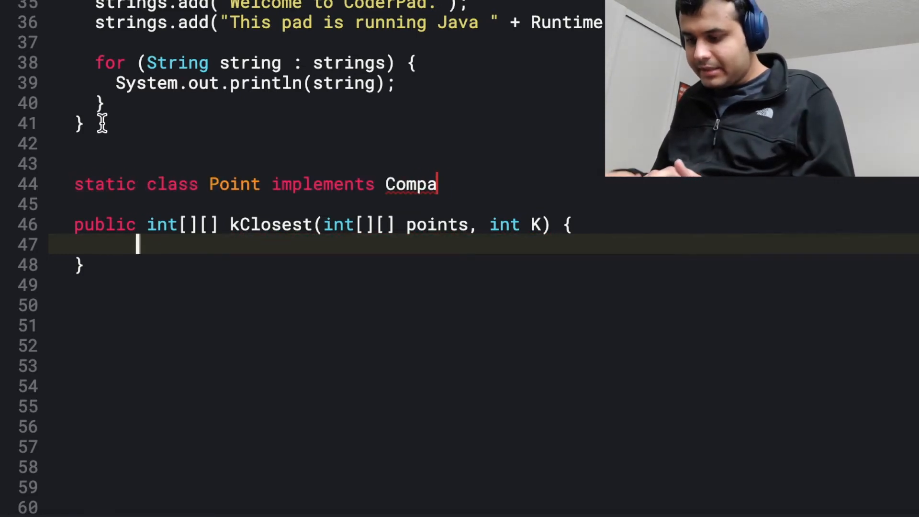
type("rable<Point> {")
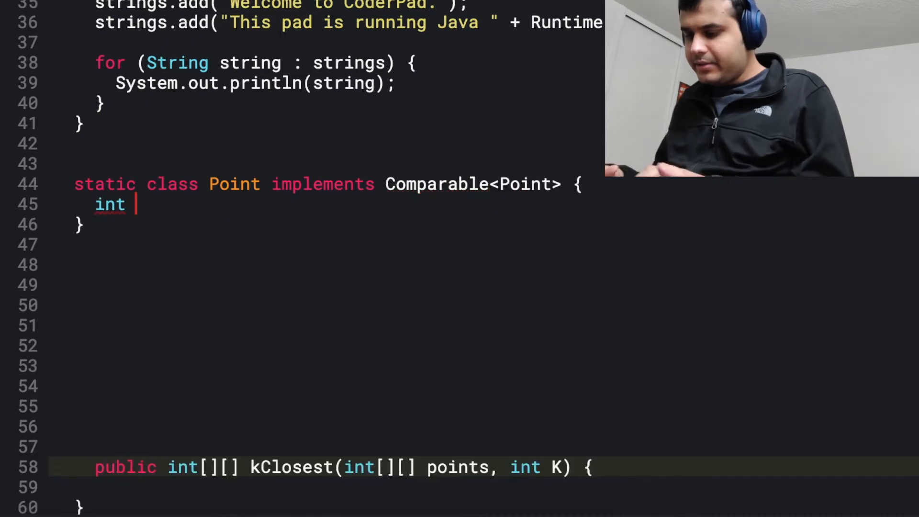
type("x;")
type("private")
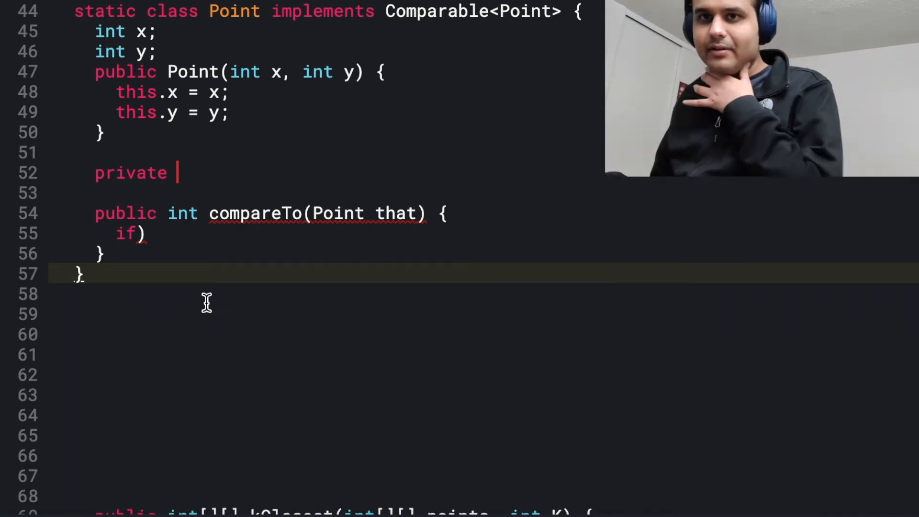
Add a long squaredDistance method to Point returning x*x + y*y.
type("long")
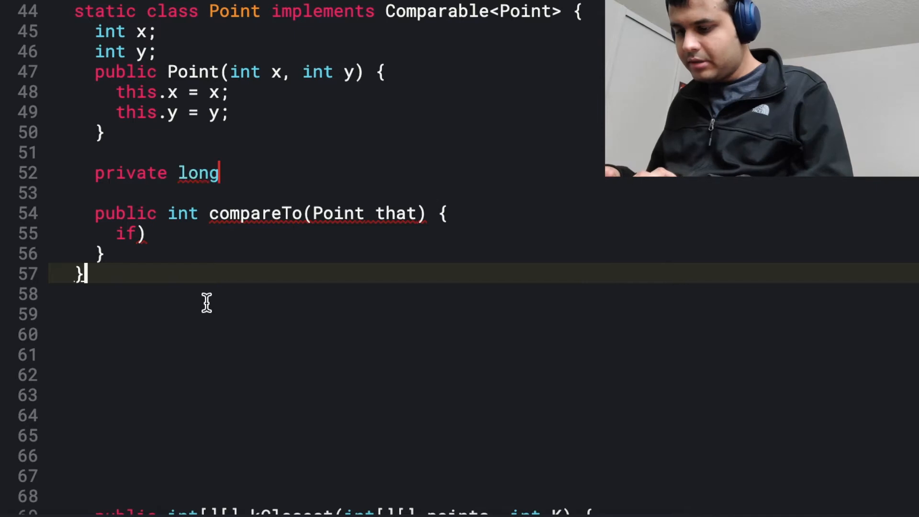
type("squaredDistance(Point p) {")
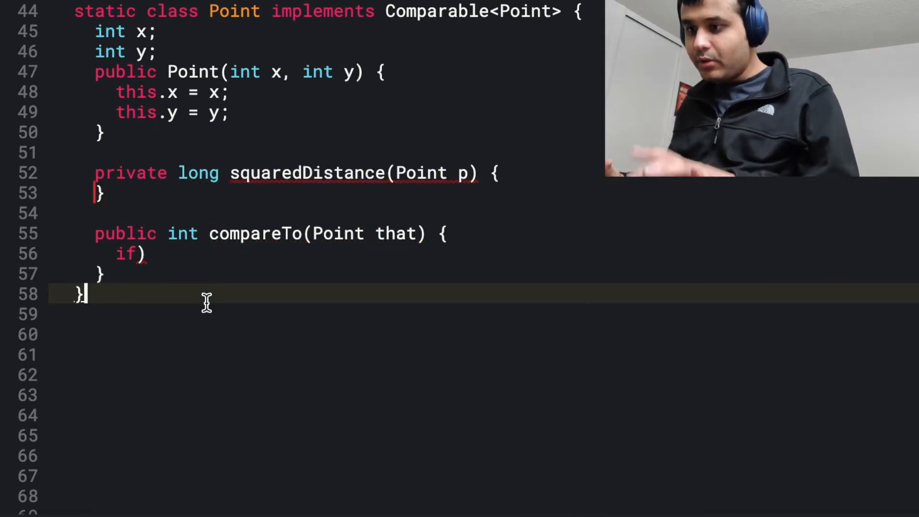
key("Enter")
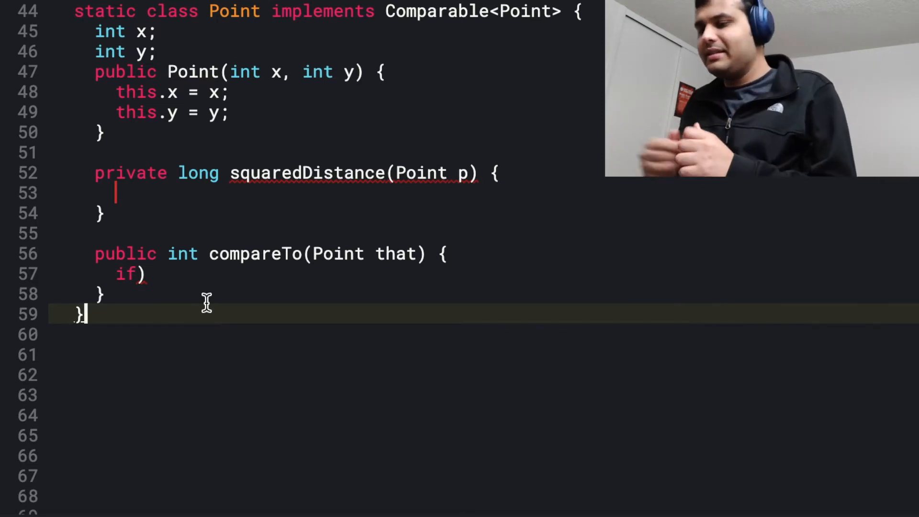
Begin compareTo's if comparing this.squaredDistance() with that.squaredDistance().
type("this.squaredDistance(")
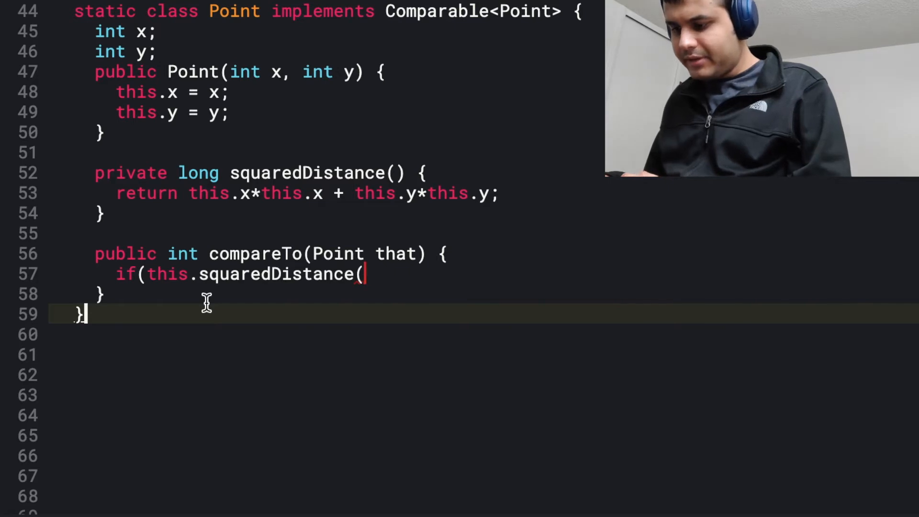
type(")==th")
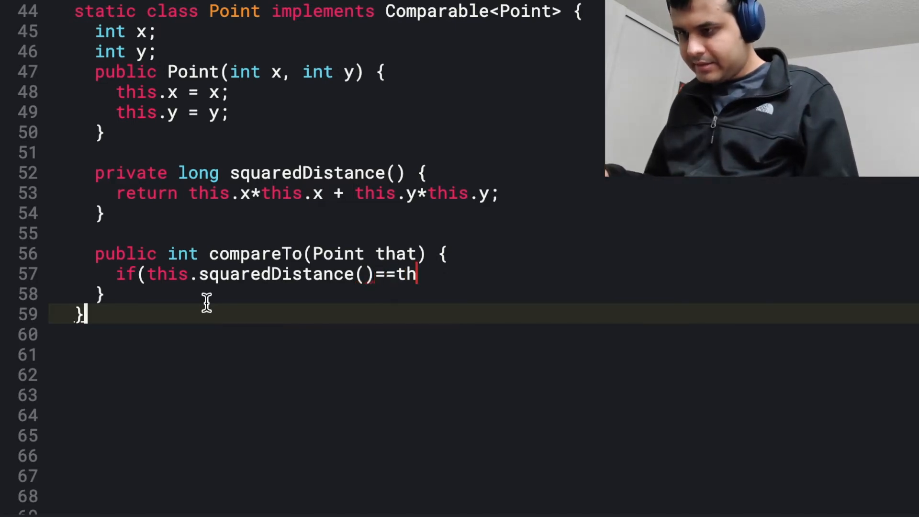
type("<that.squar")
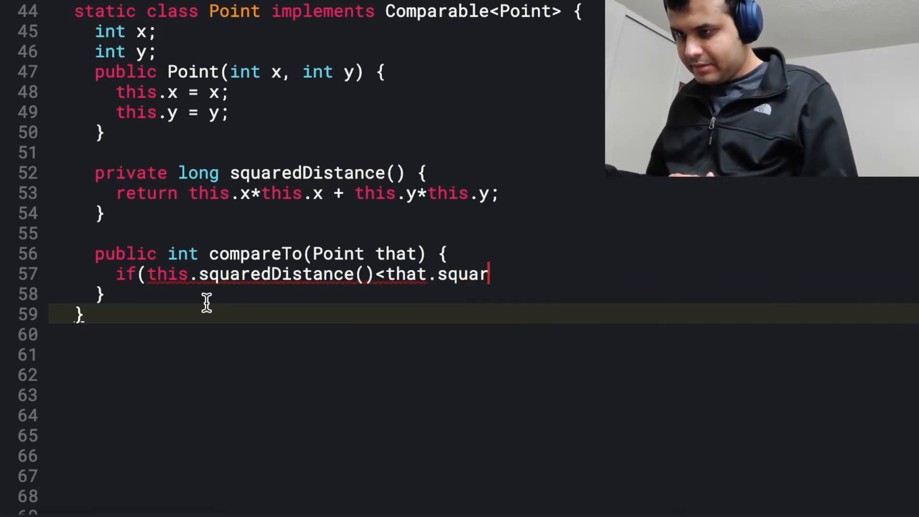
type("edDistance()) {")
type("} else if (")
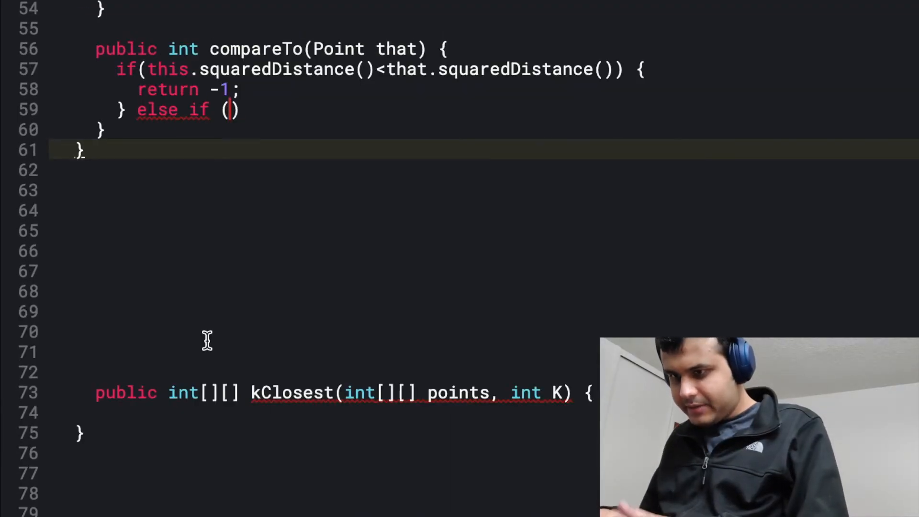
Complete compareTo's branches returning -1, 1 and 0 by squared distance.
type("this.squaredDistance()<that.squaredDistance()")
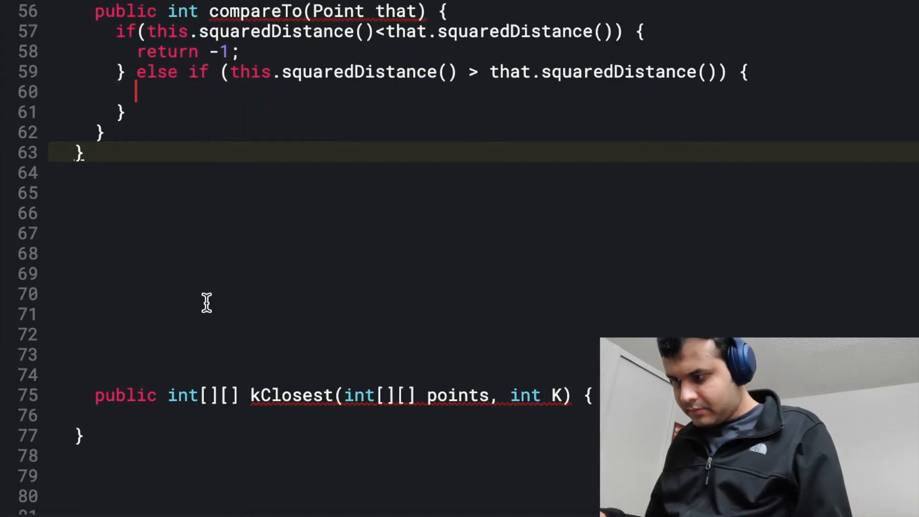
type("return 1;")
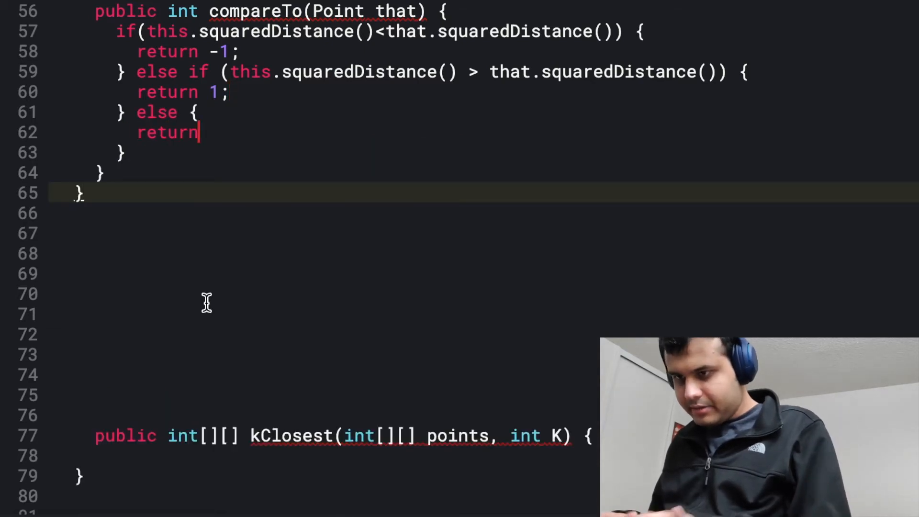
type("0;")
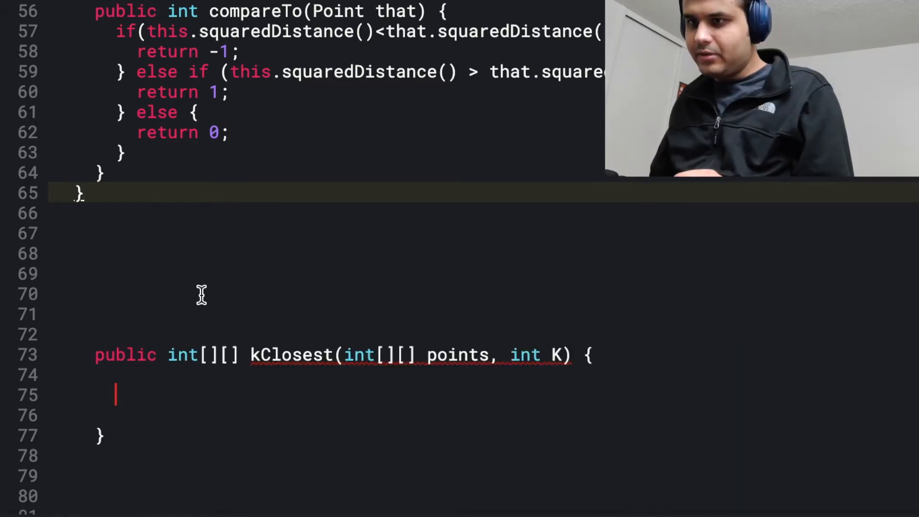
In kClosest set int n = points.length and loop over points[i] building Point objects.
type("int n")
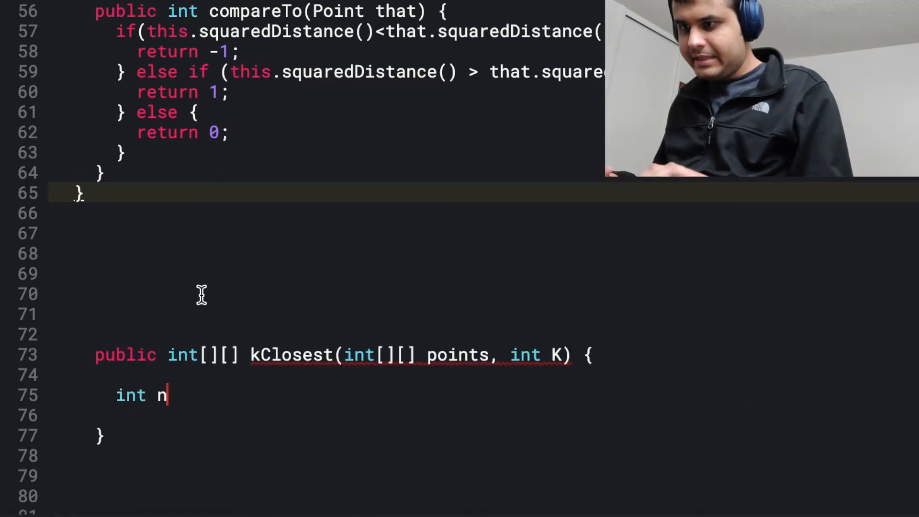
type("= p")
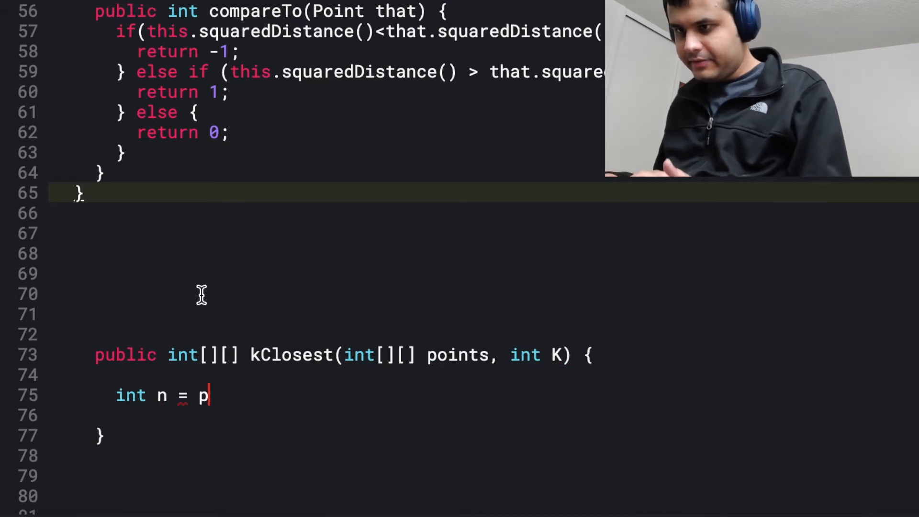
type("oints.length;")
type("for")
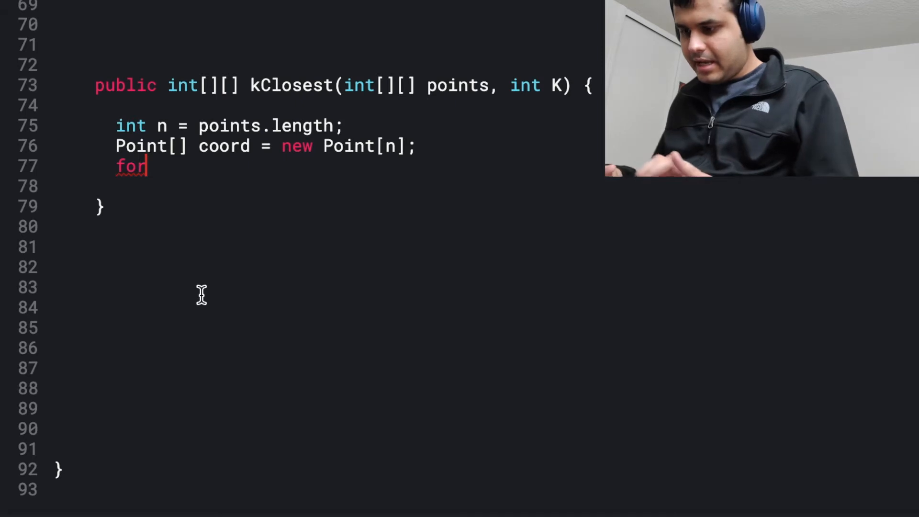
key("Enter")
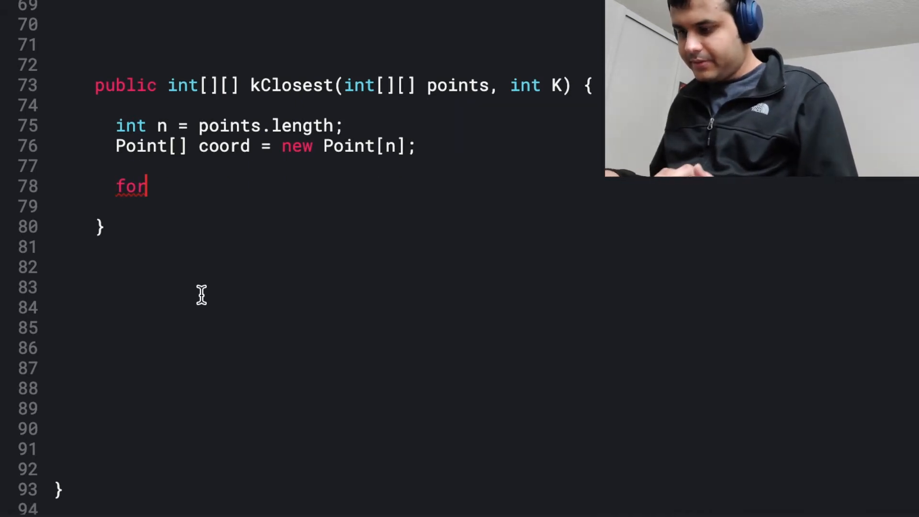
type("(int i = 0;i<poin")
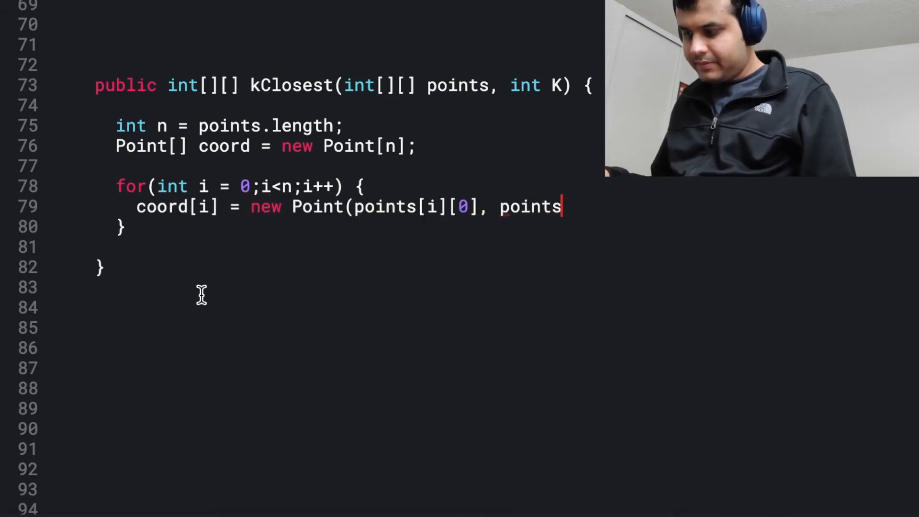
type("[i][1]);")
type("Prio")
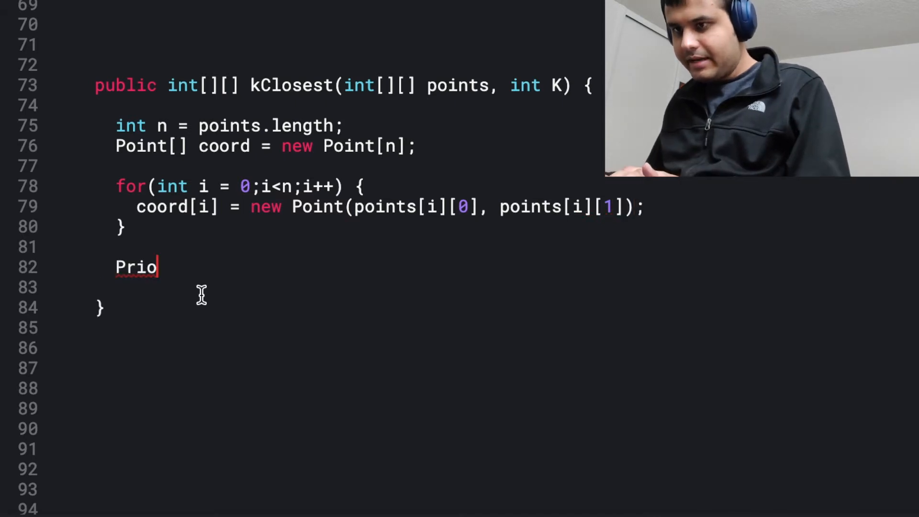
Begin declaring a PriorityQueue<Point> below the loop in kClosest.
type("rityQueu")
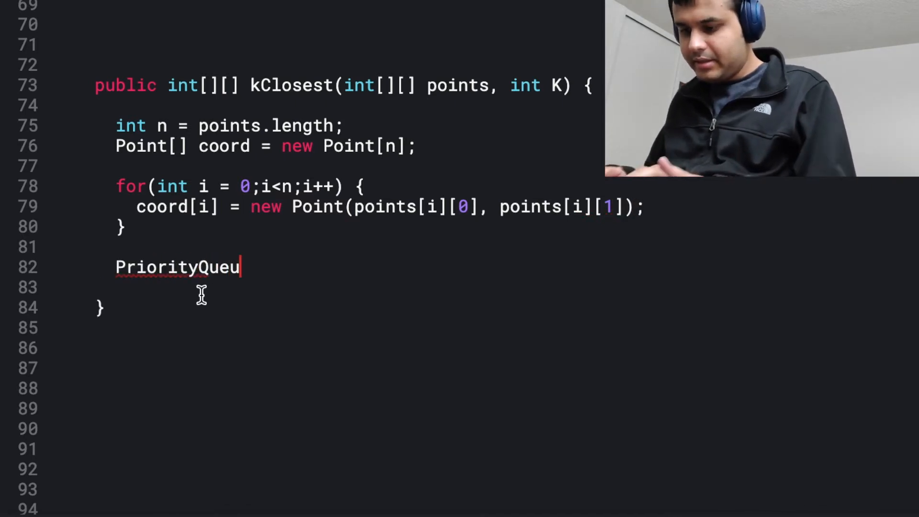
type("e<Po>")
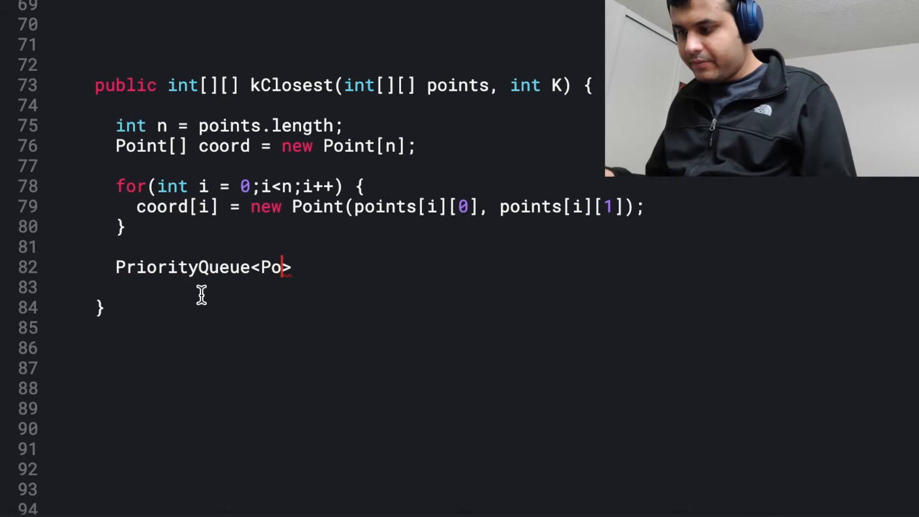